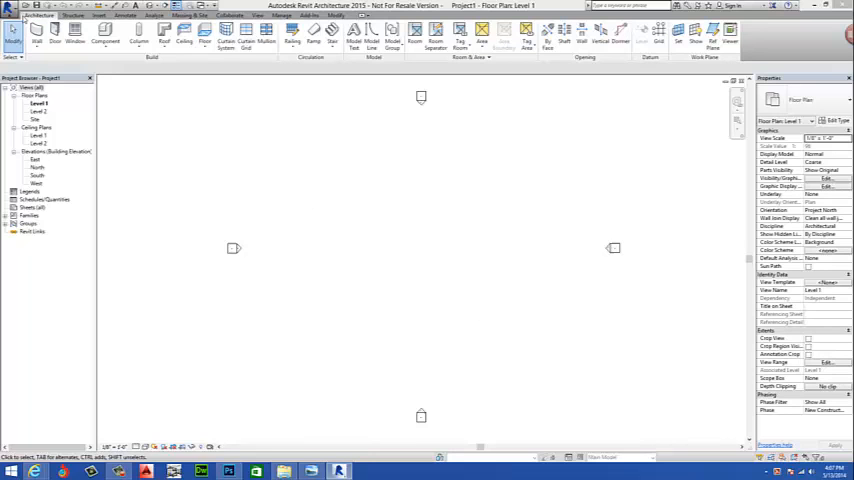
Step: Show the Application Menu's file commands and Recent Documents list
{"action": "left_click", "coordinate": [18, 12]}
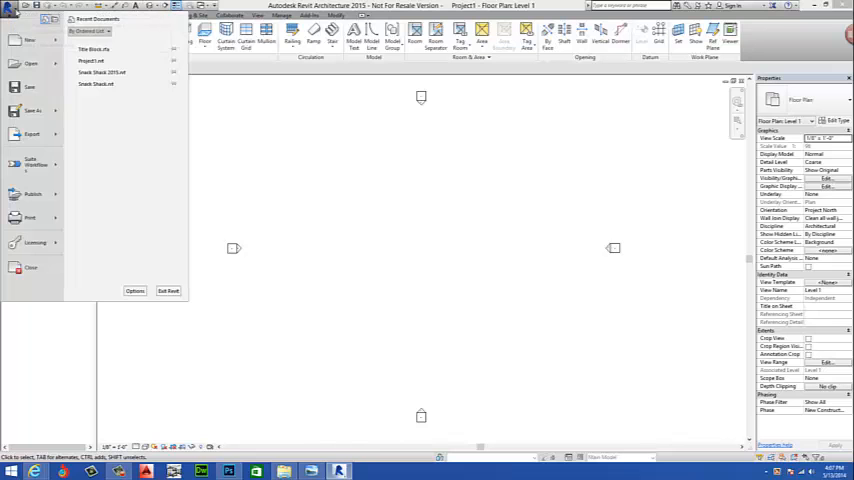
{"action": "mouse_move", "coordinate": [32, 242]}
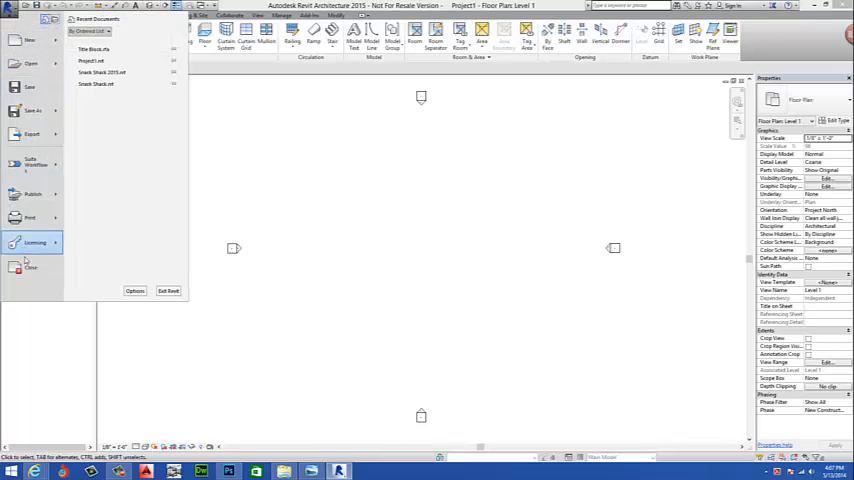
{"action": "mouse_move", "coordinate": [238, 158]}
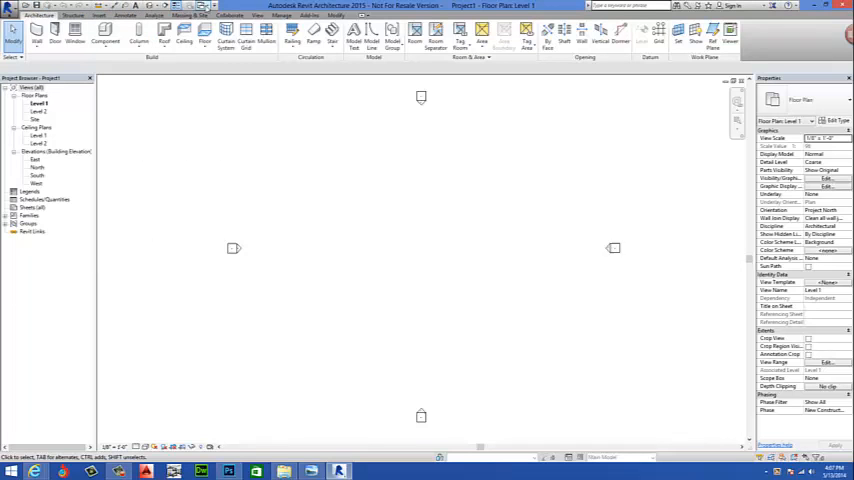
{"action": "mouse_move", "coordinate": [242, 108]}
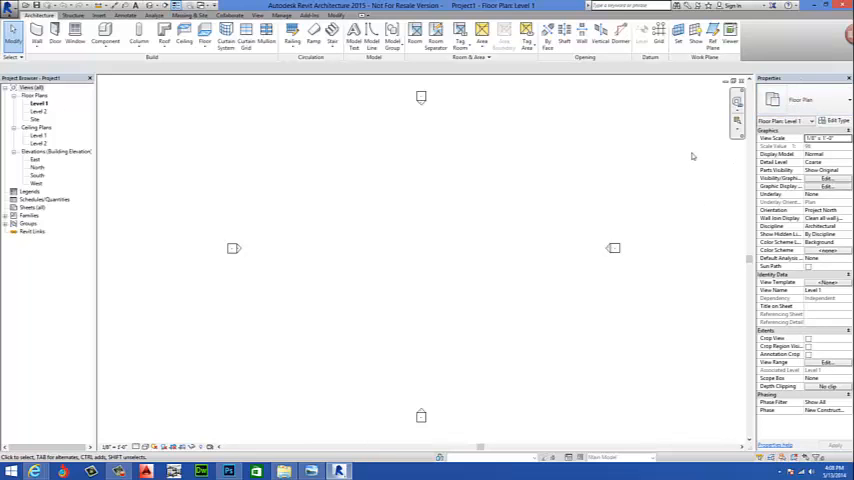
{"action": "mouse_move", "coordinate": [718, 130]}
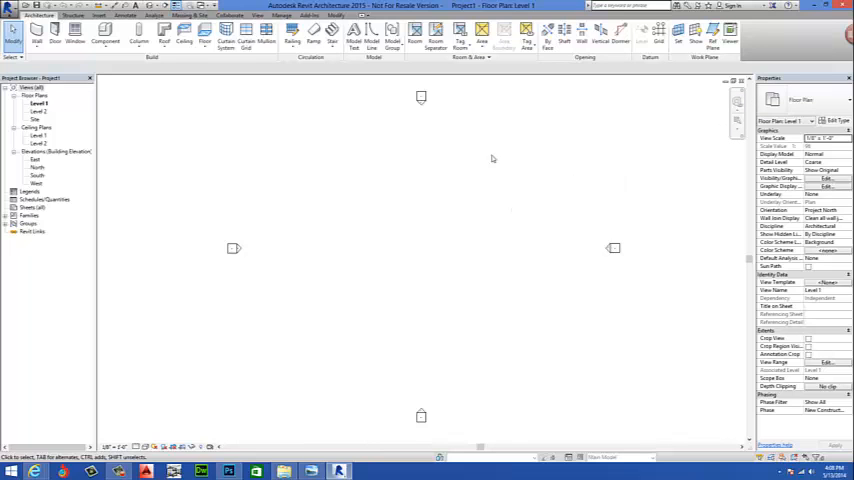
{"action": "mouse_move", "coordinate": [392, 284]}
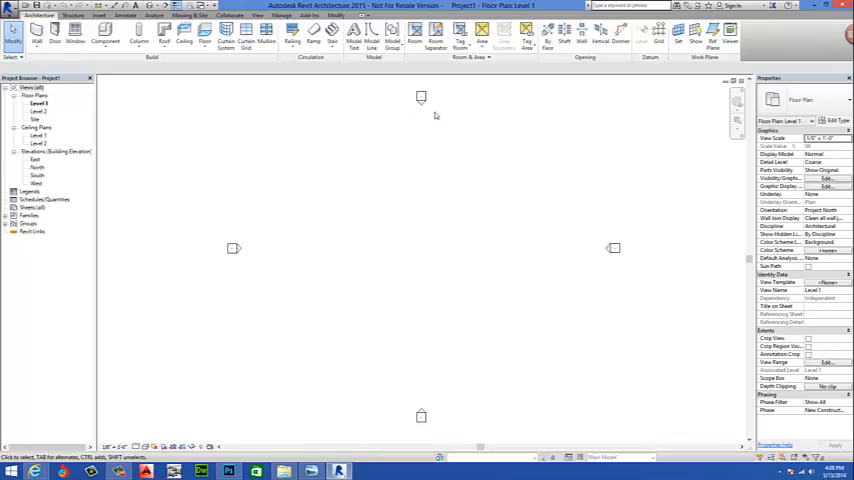
{"action": "mouse_move", "coordinate": [404, 106]}
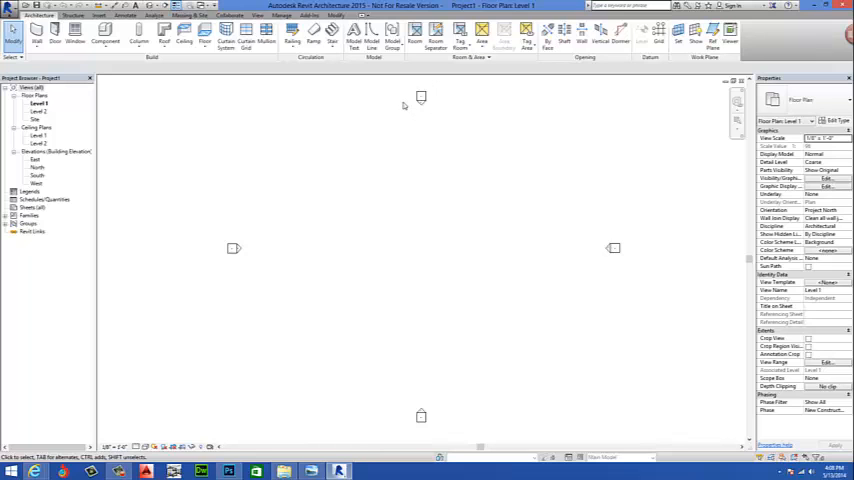
{"action": "mouse_move", "coordinate": [348, 312]}
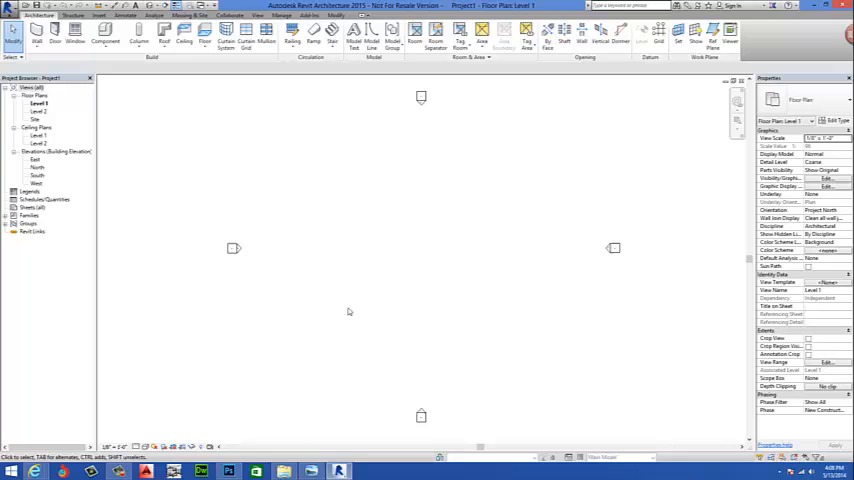
{"action": "mouse_move", "coordinate": [224, 424]}
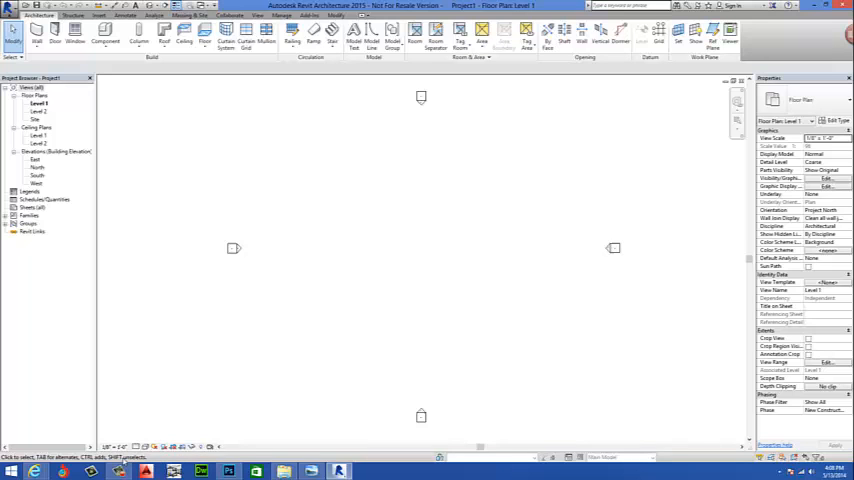
{"action": "mouse_move", "coordinate": [424, 344]}
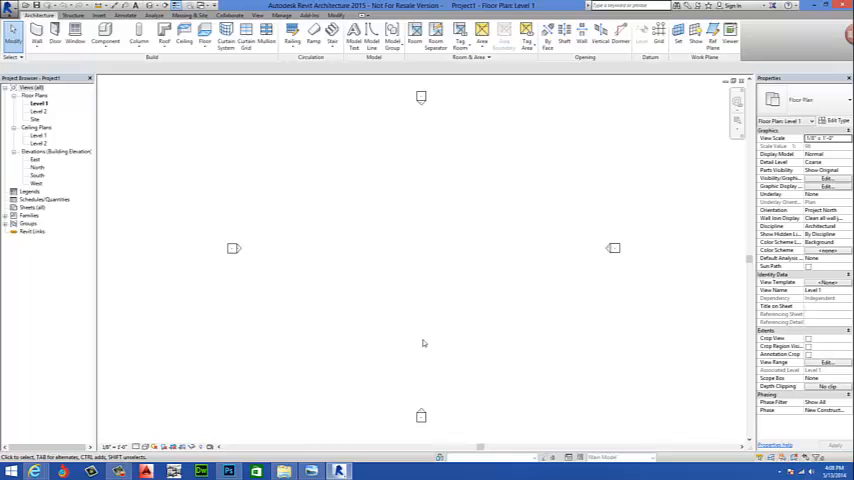